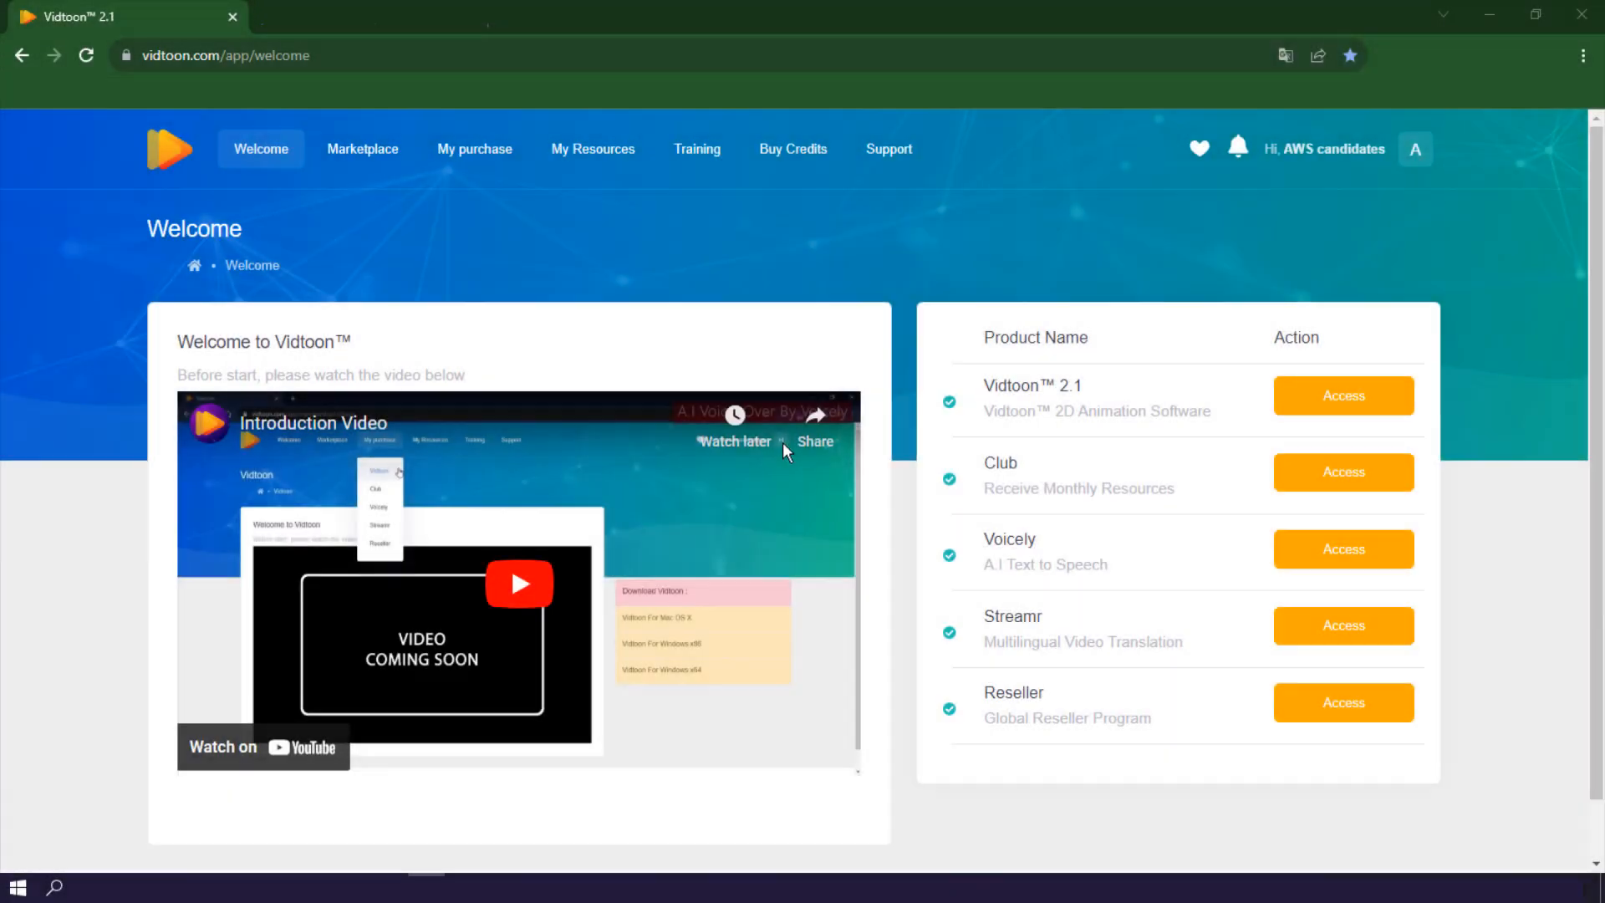
Launch Voicely from the Vidtoon dashboard and show its AI Voice Cloning settings
click(1344, 549)
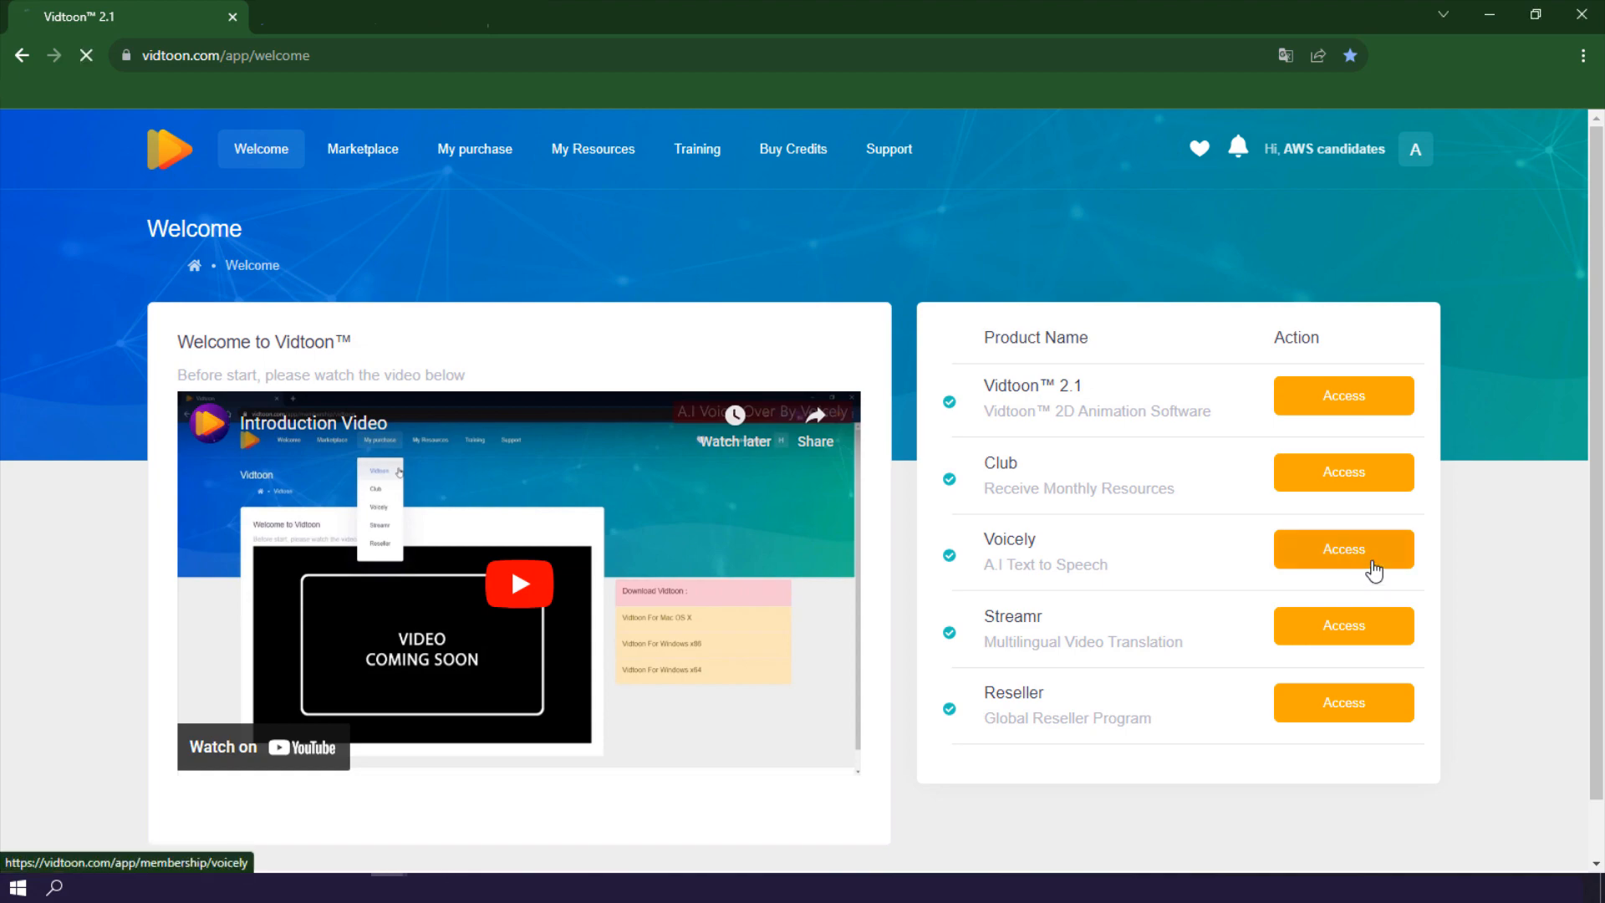
click(1344, 548)
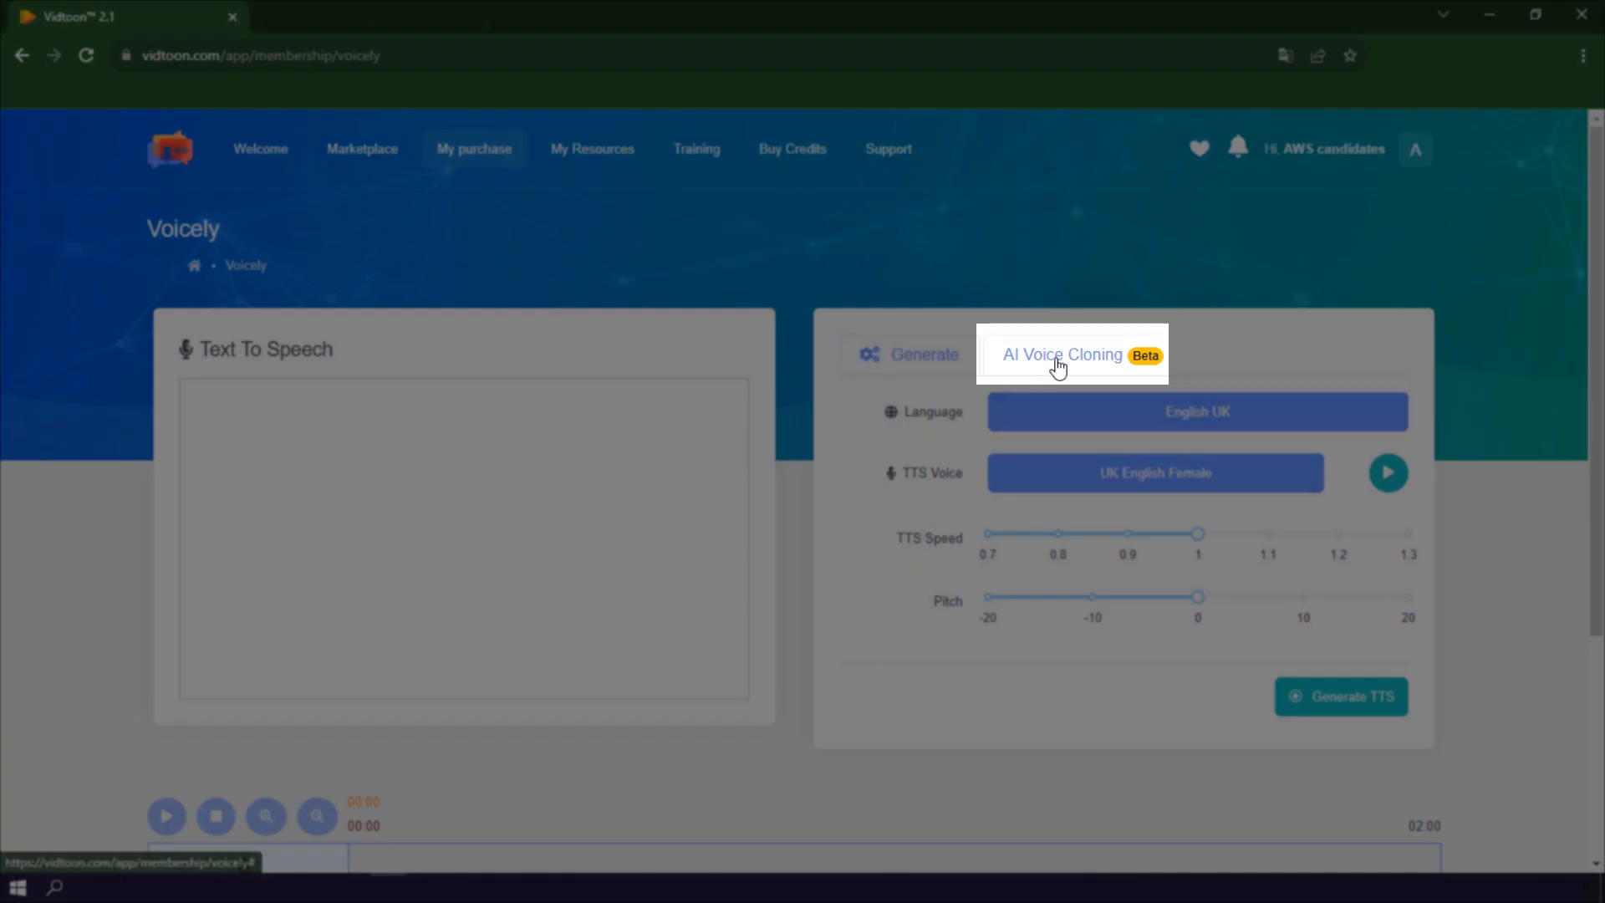
click(1062, 354)
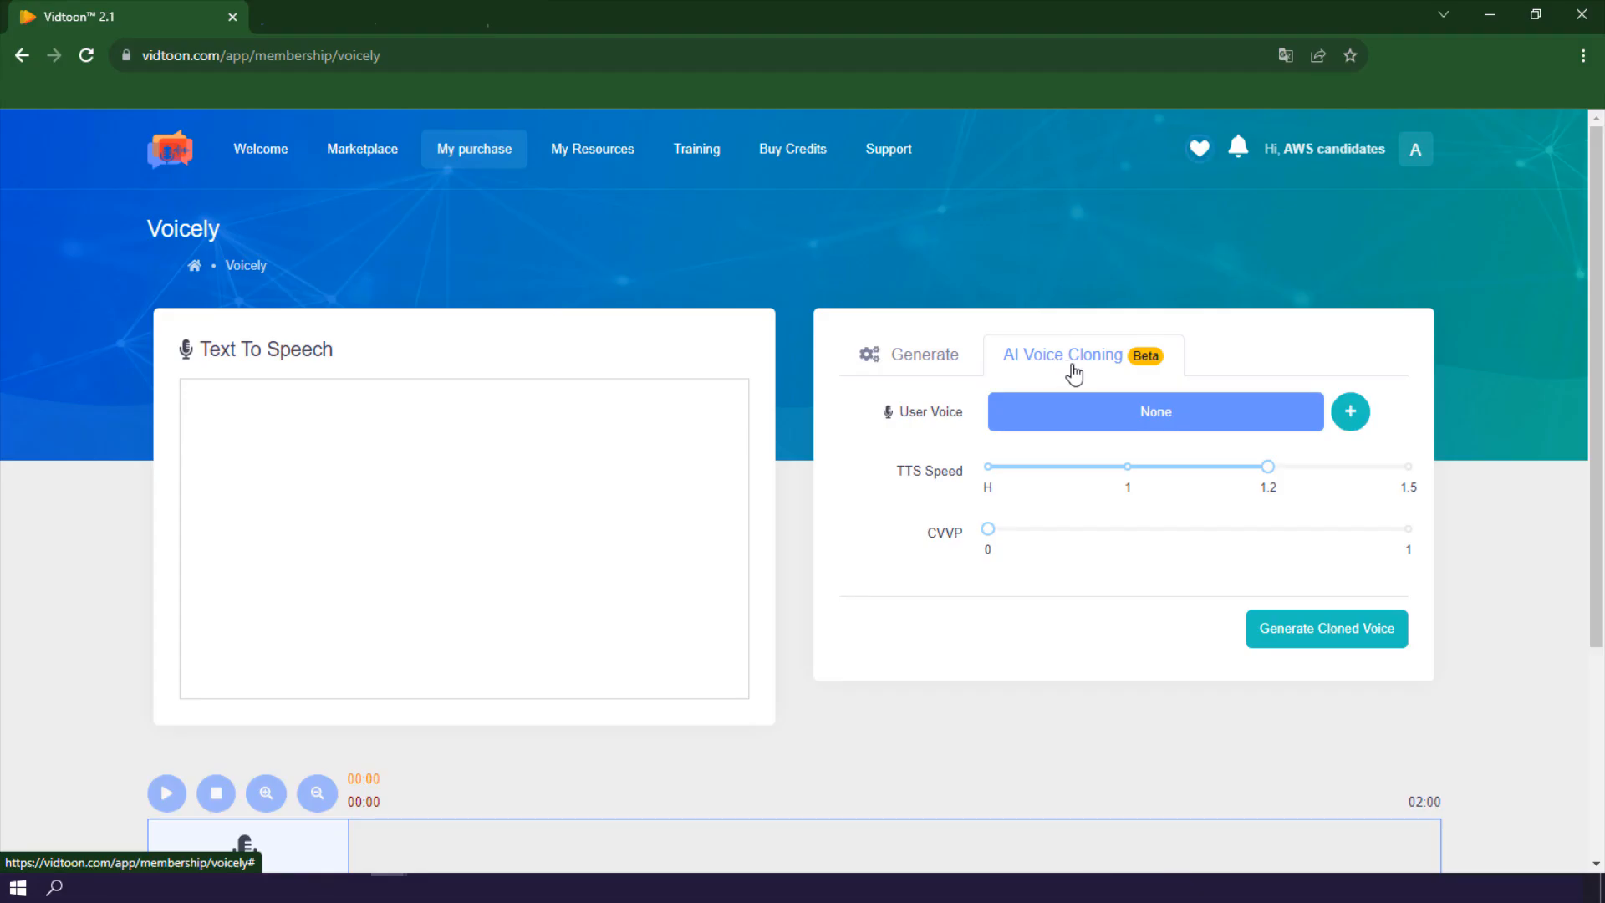
Record a voice sample for a new custom voice, allowing microphone access
click(1350, 411)
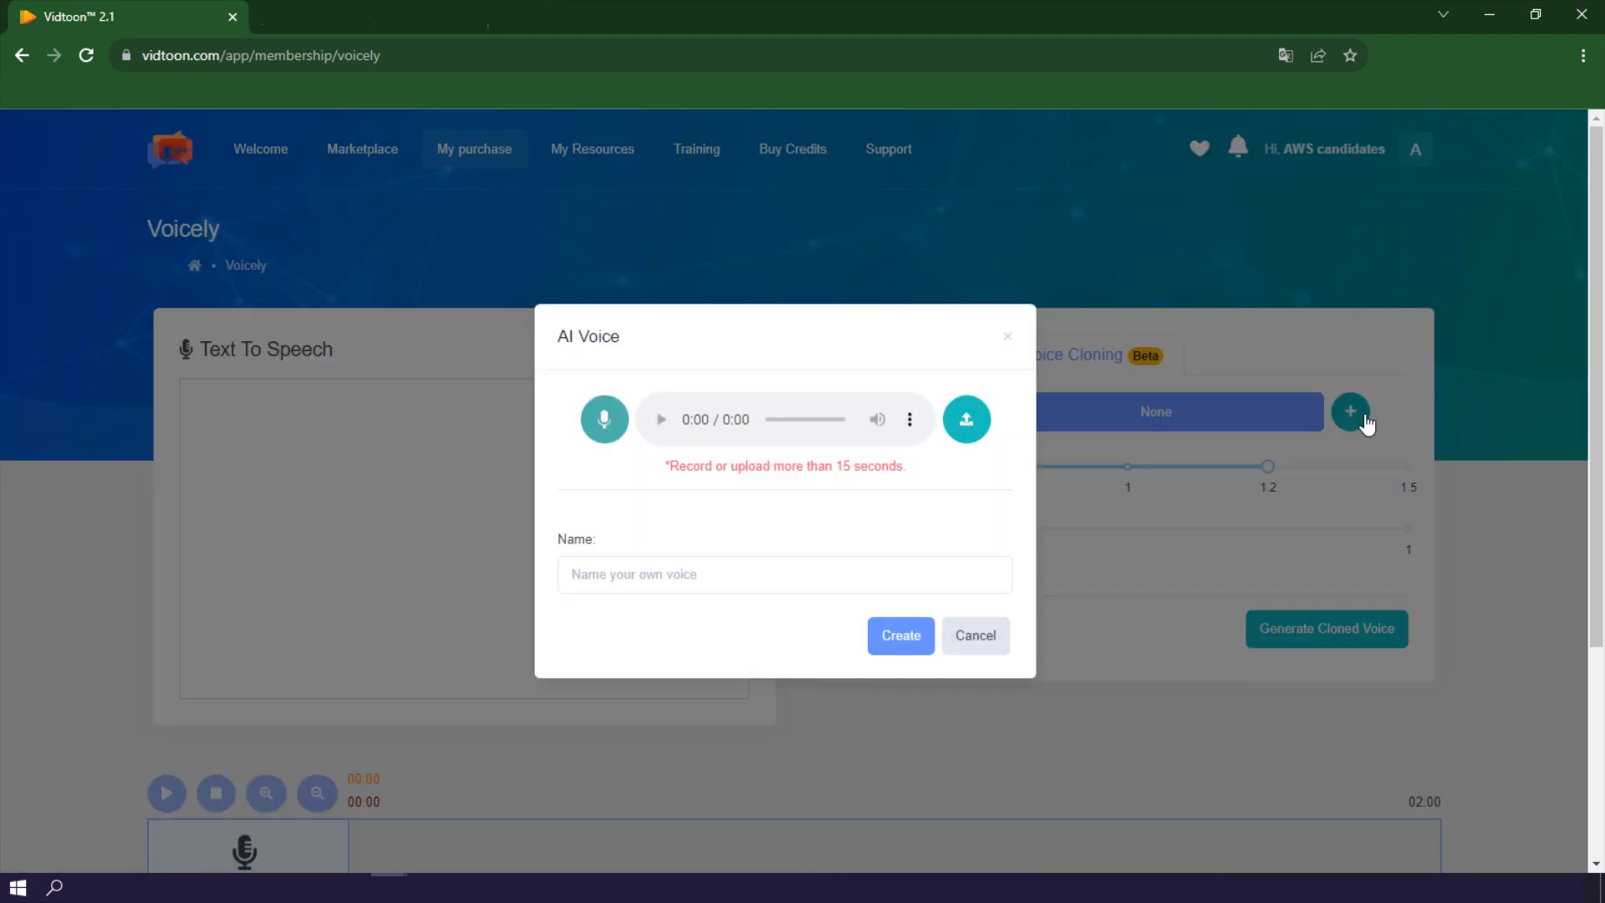
click(604, 419)
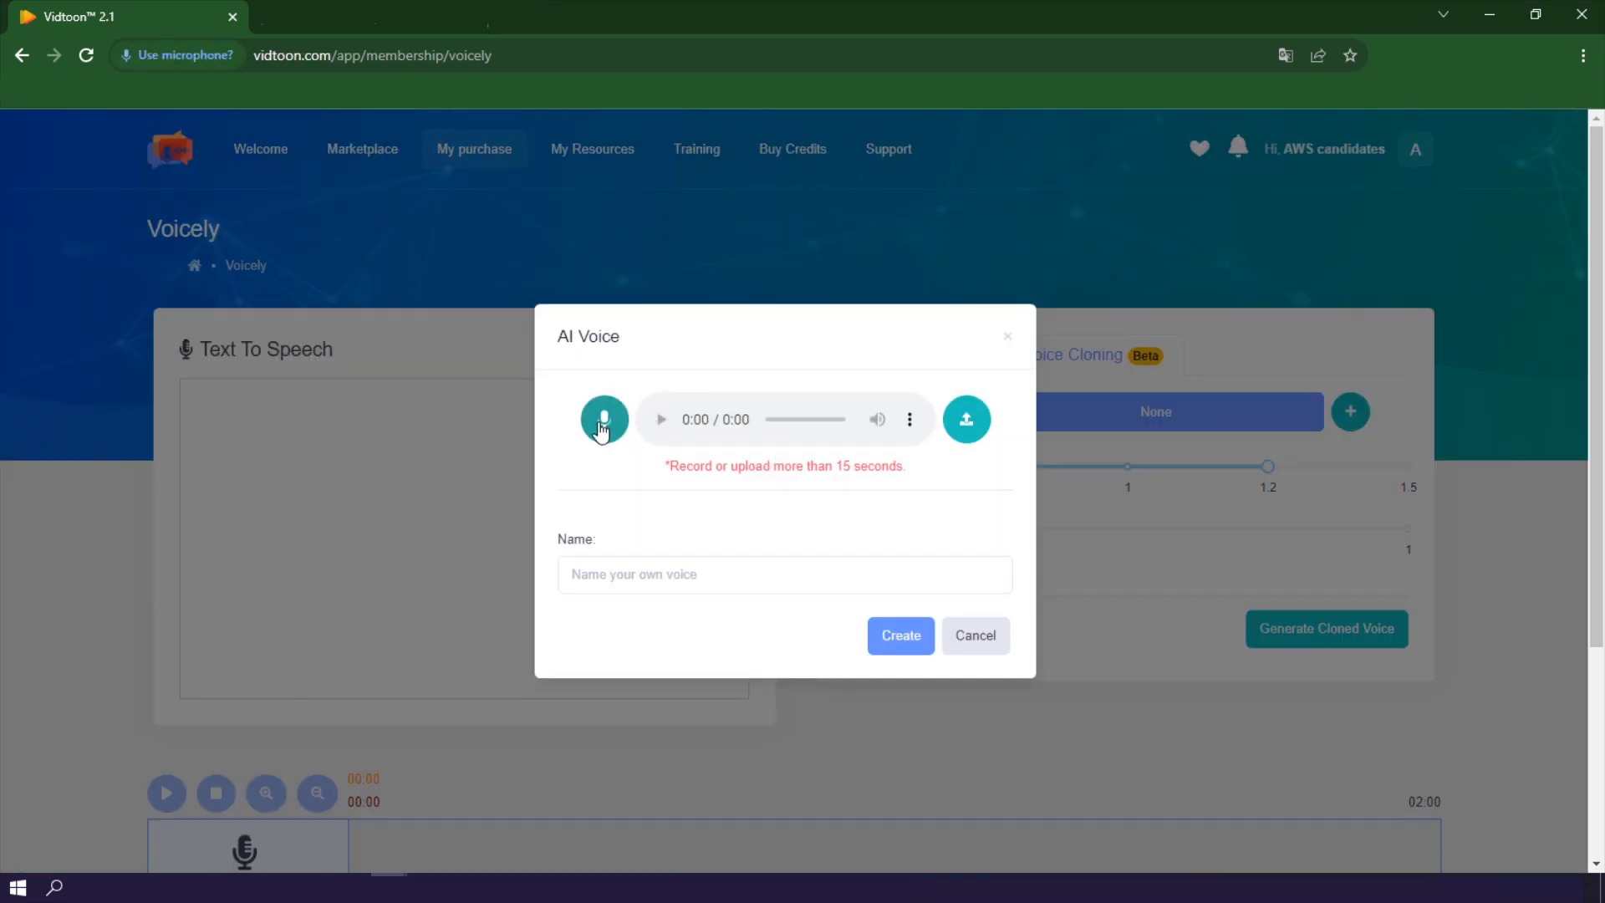
click(603, 419)
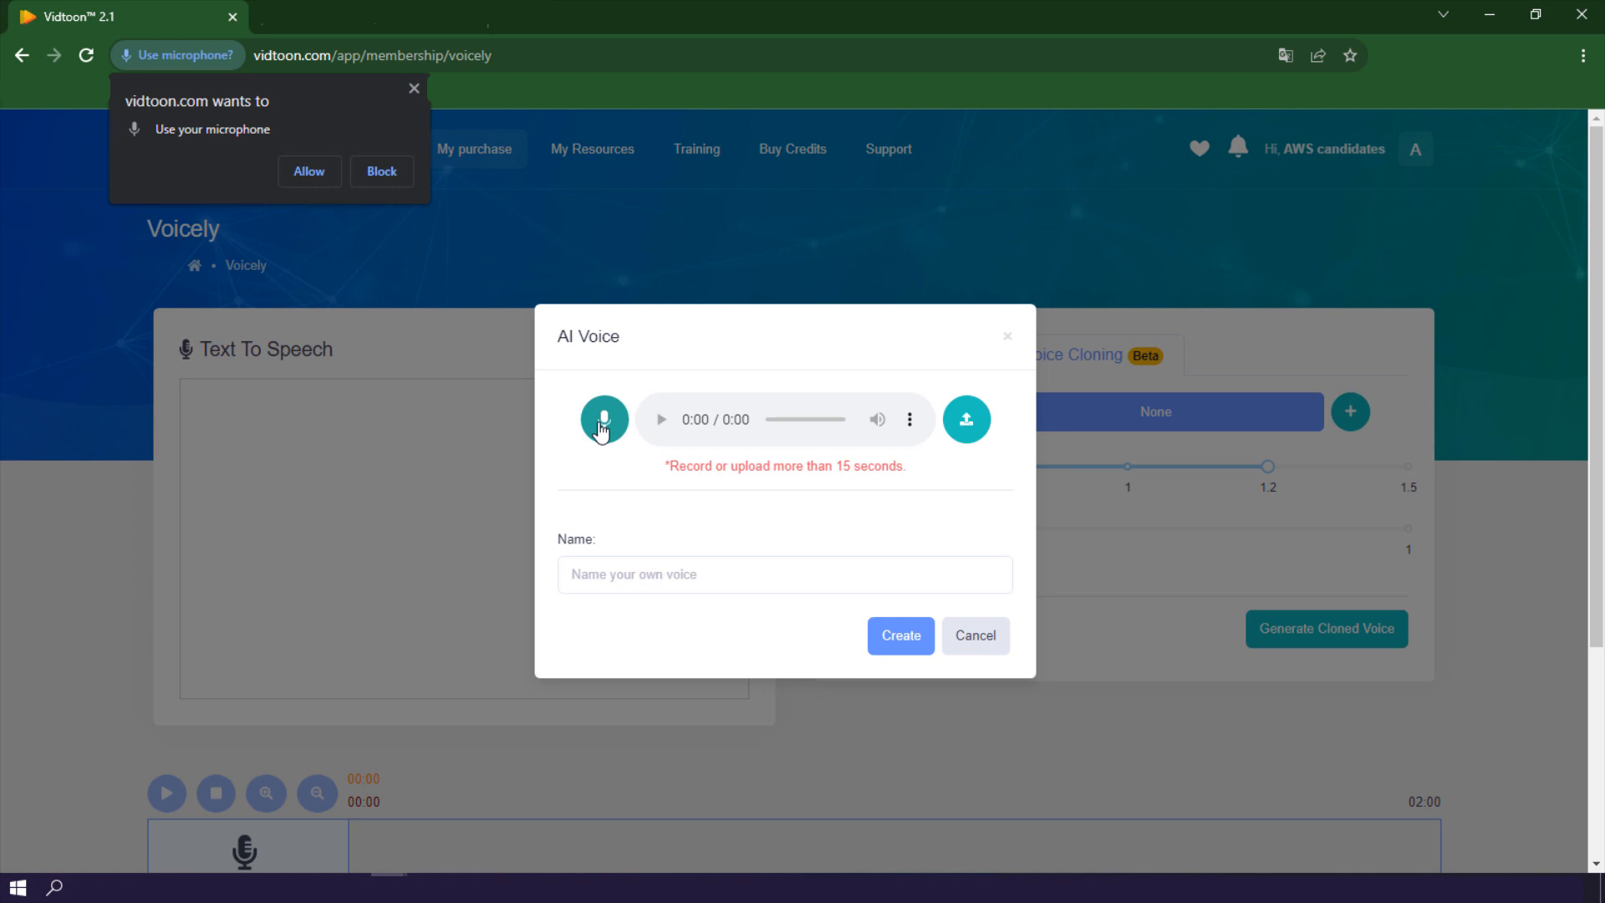
mouse_move(512, 362)
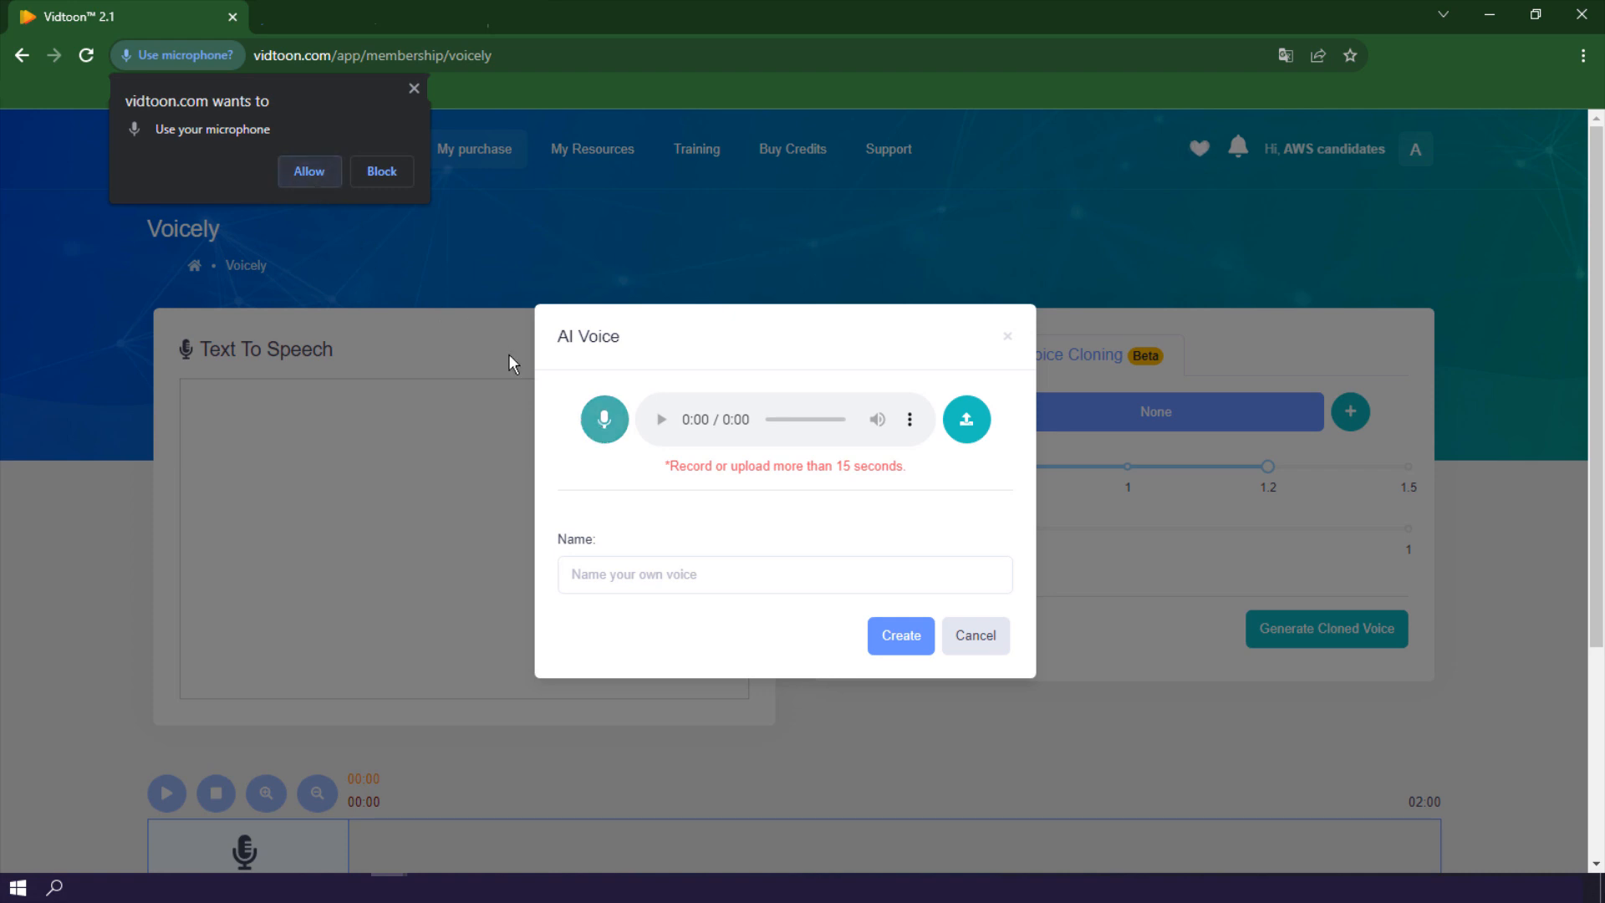
click(309, 171)
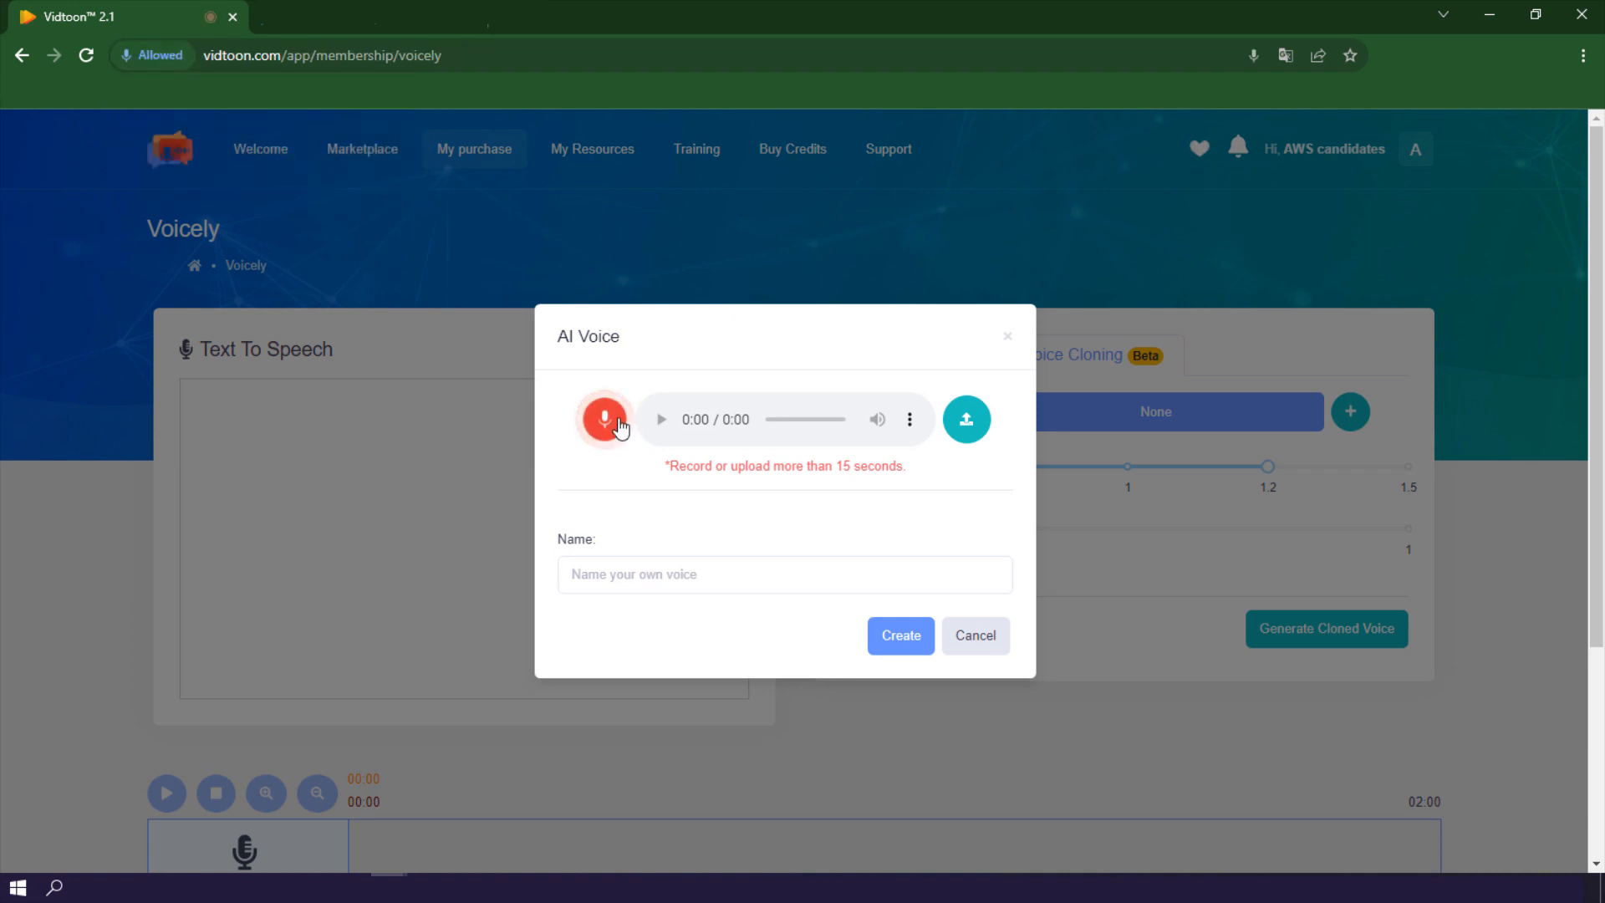
click(604, 419)
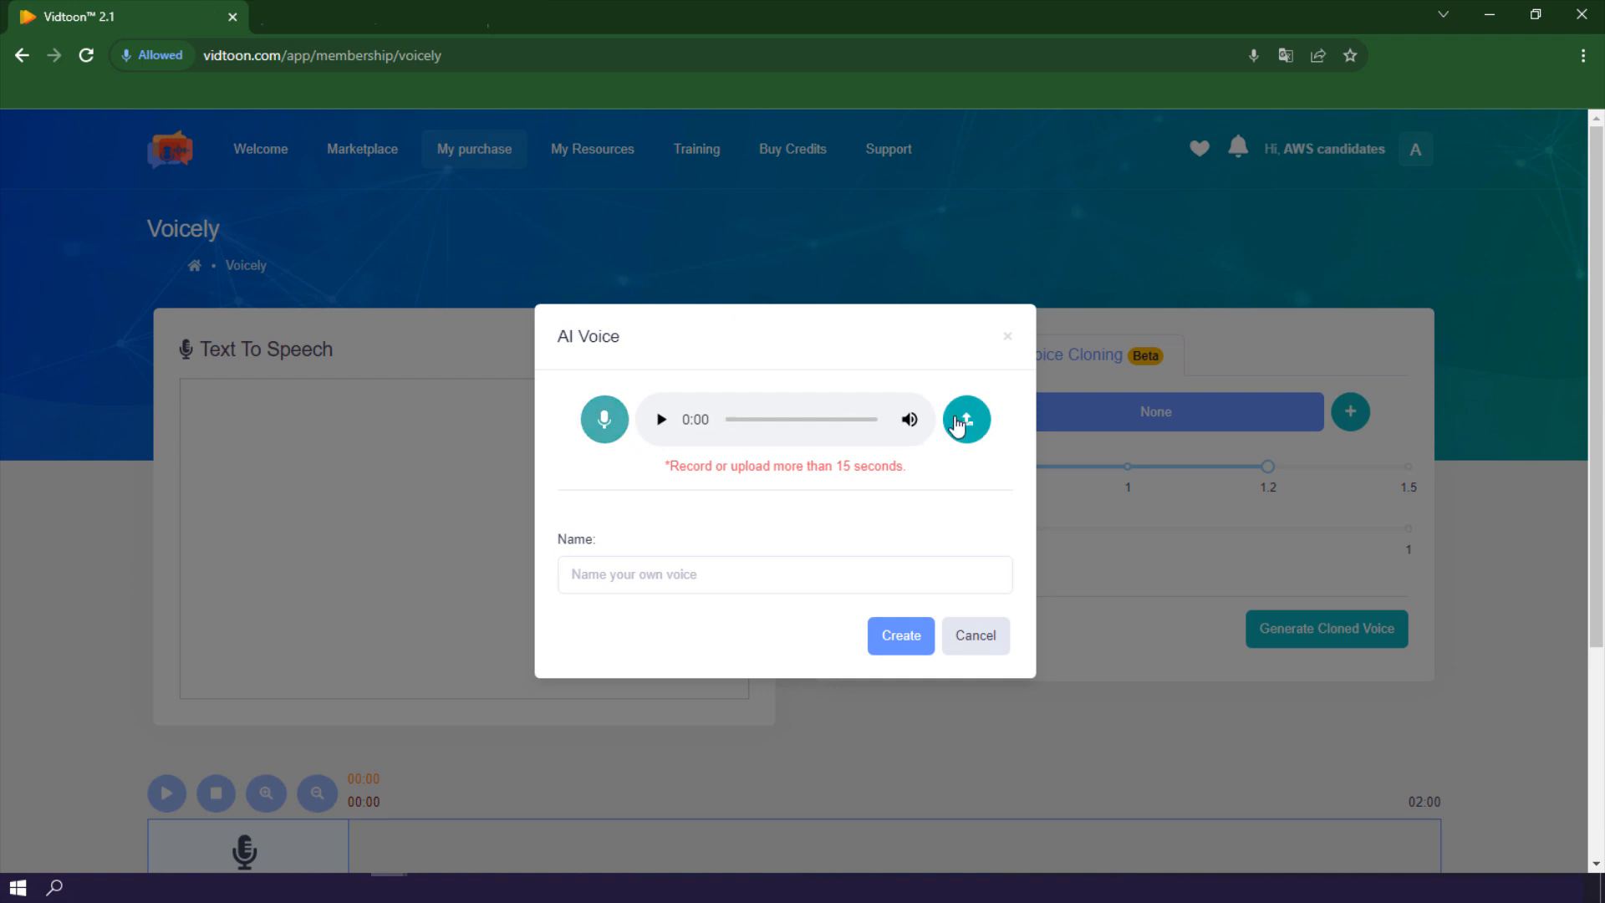
Name the new voice 'Voice-1' and create it
click(899, 635)
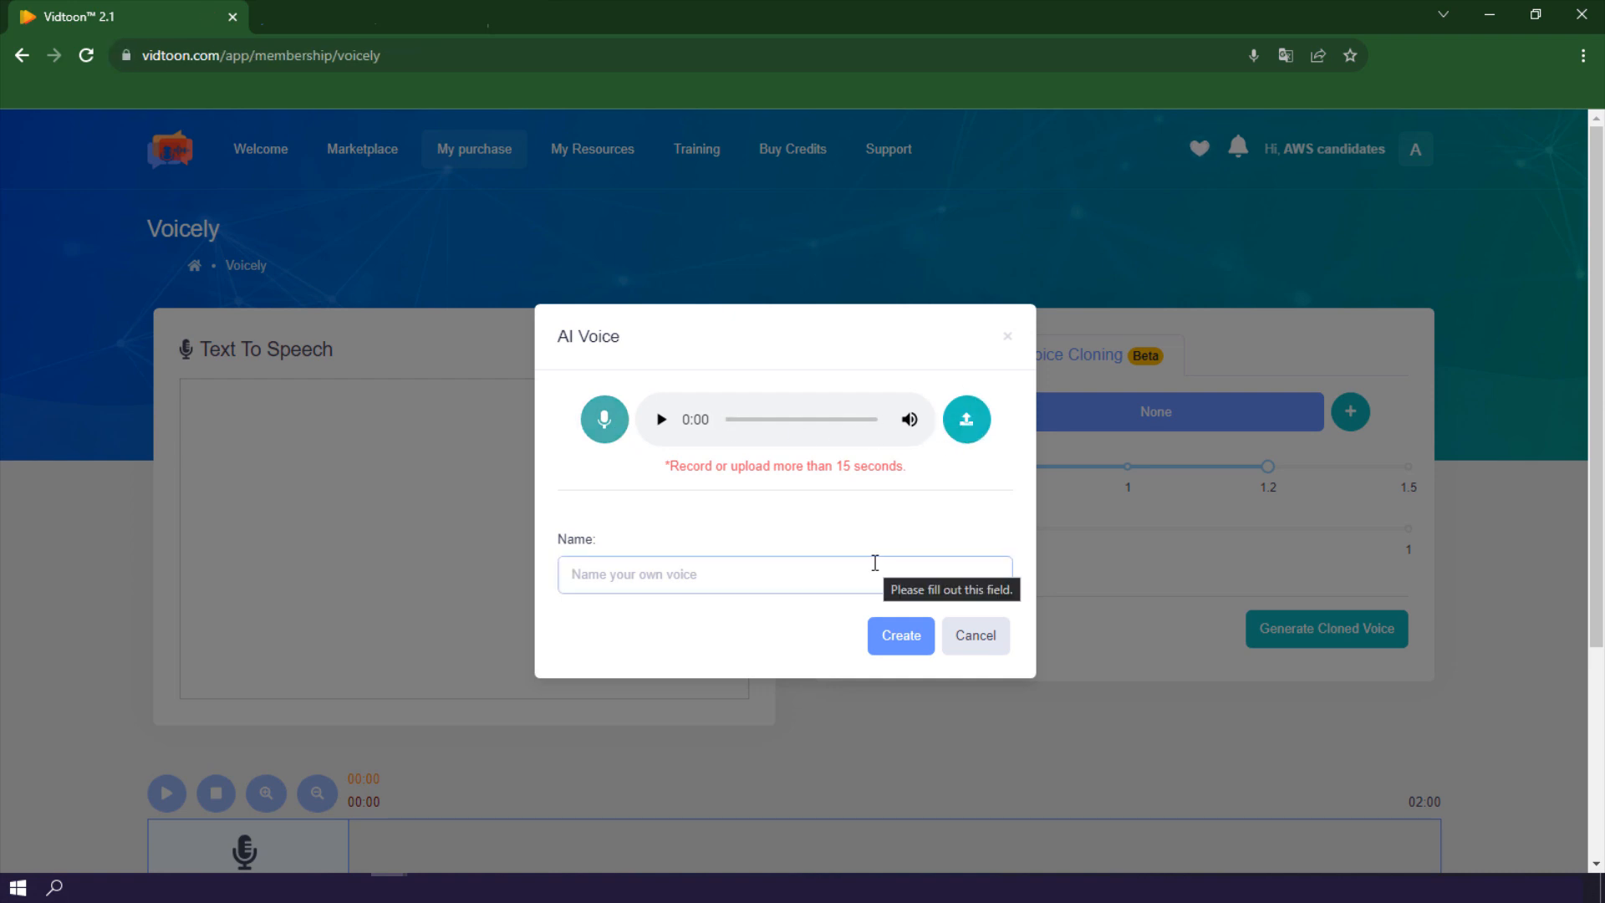
text(V)
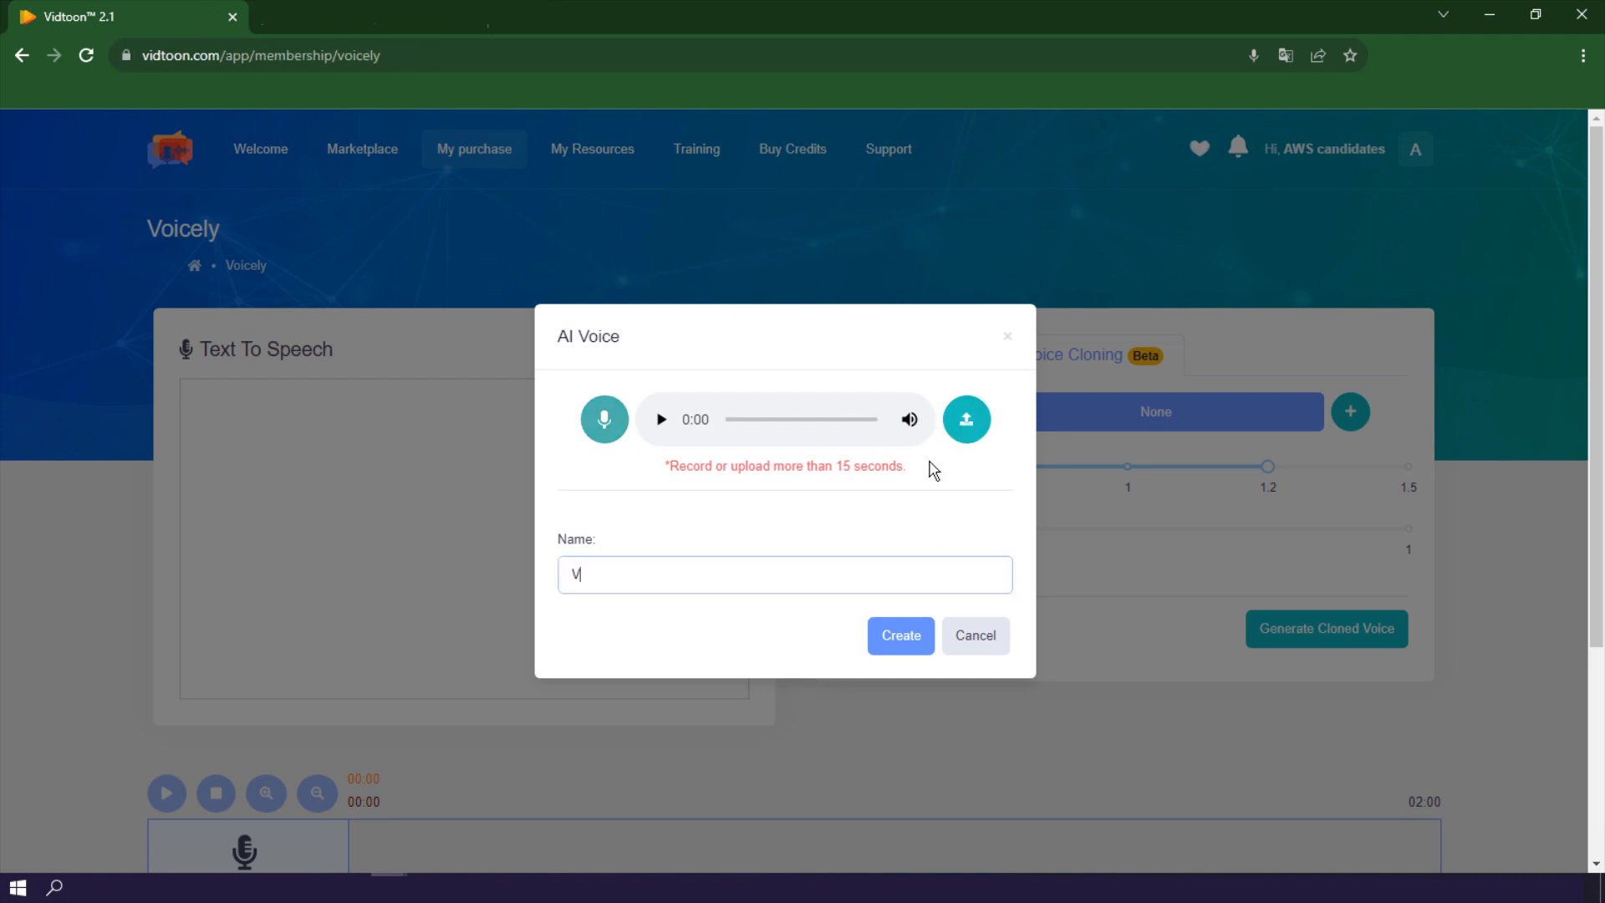
text(oice-1)
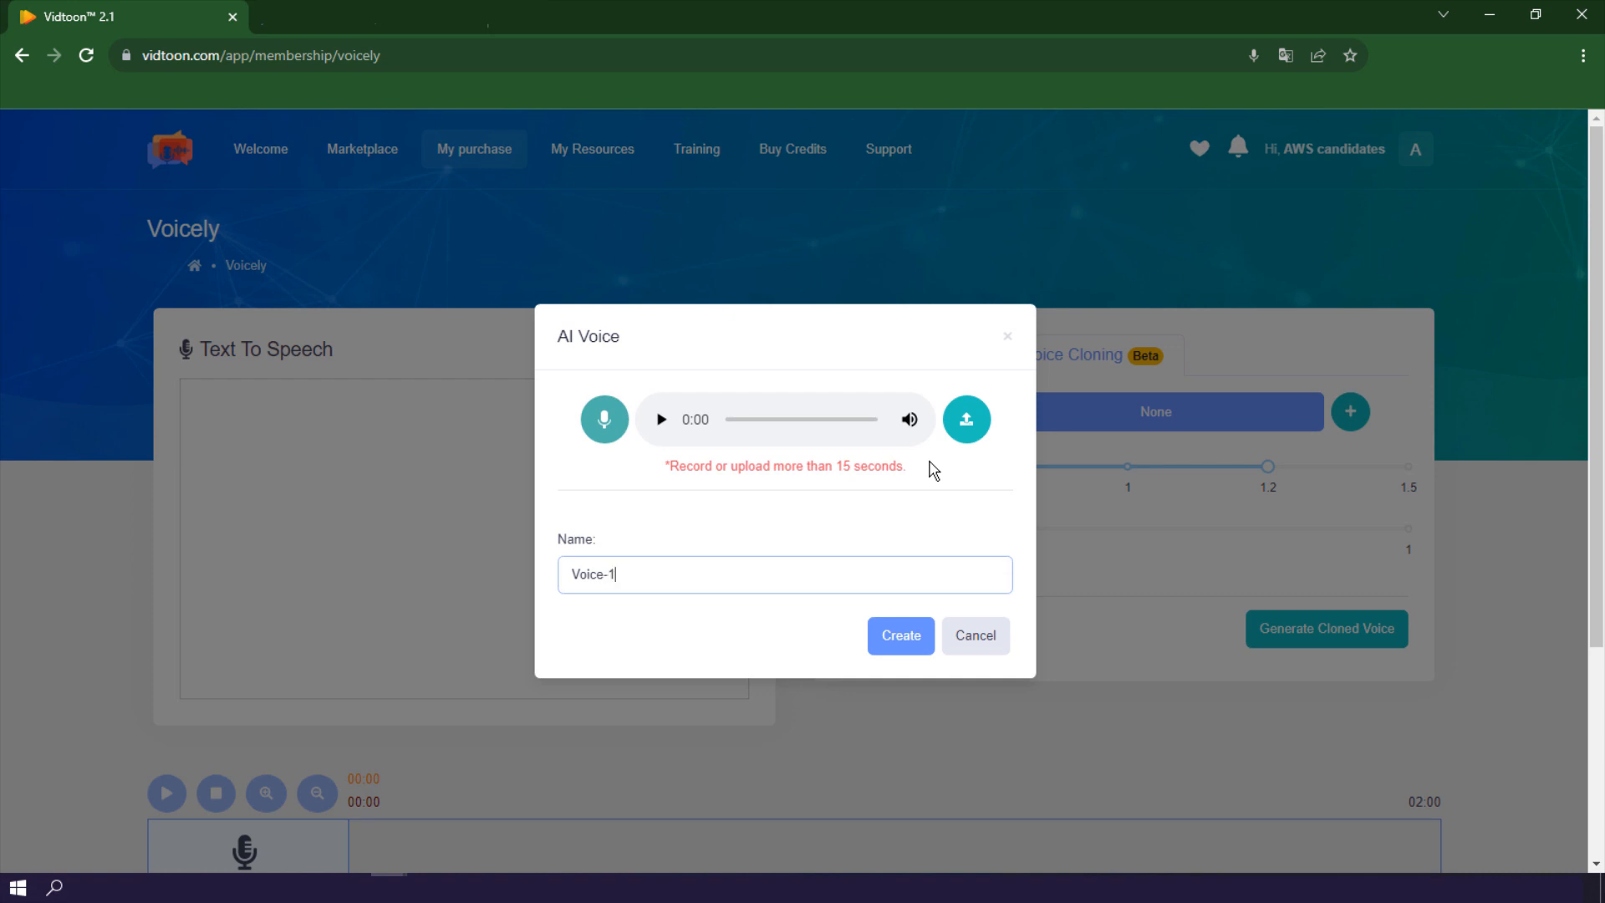
click(899, 634)
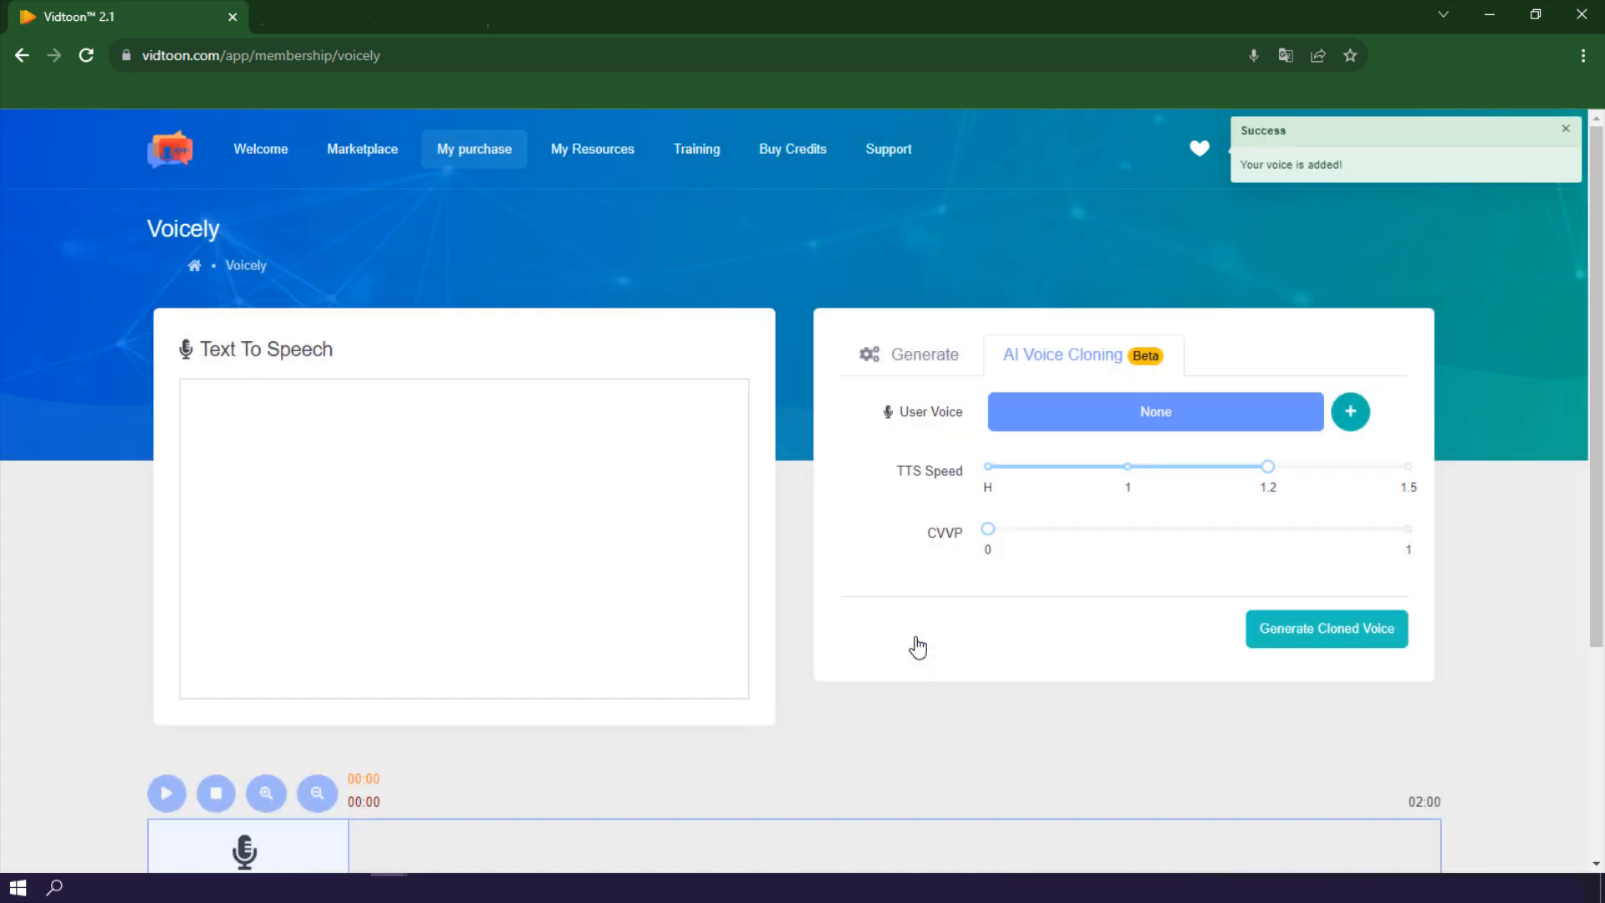
Enter the script about Voicely's cutting-edge technology and choose Voice-1 to read it
text(Voicely's cutting-edge technology revolutionizes the way we interact with artificial intelligence. With Voicely's advanced voice recreation, the possibilities are limitless.)
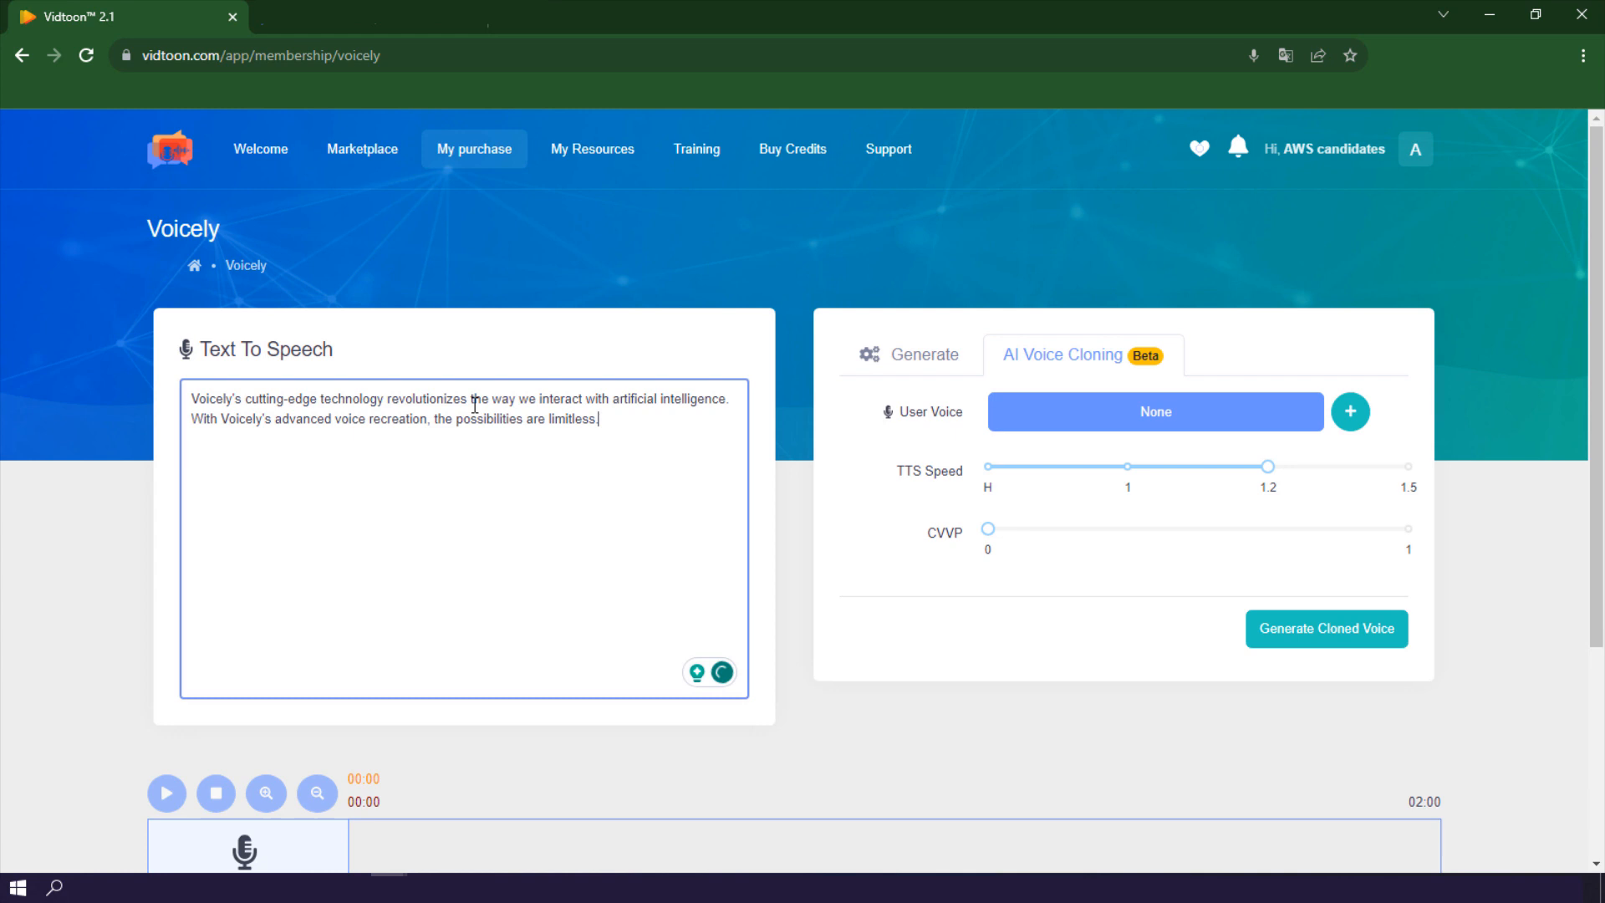
click(1155, 411)
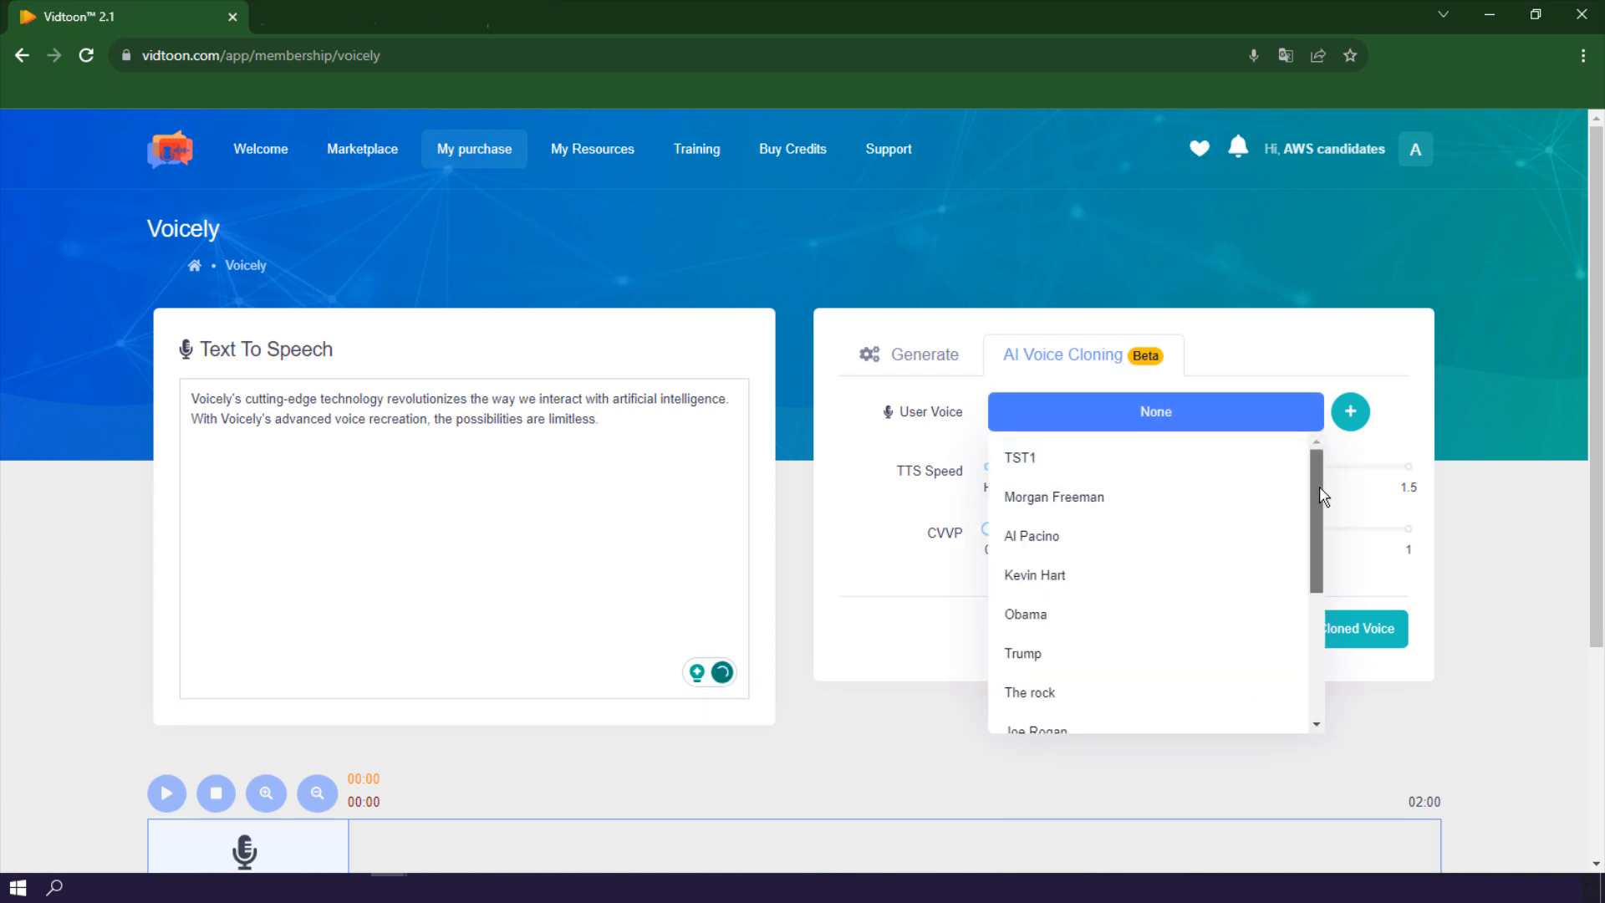
scroll(down, 3)
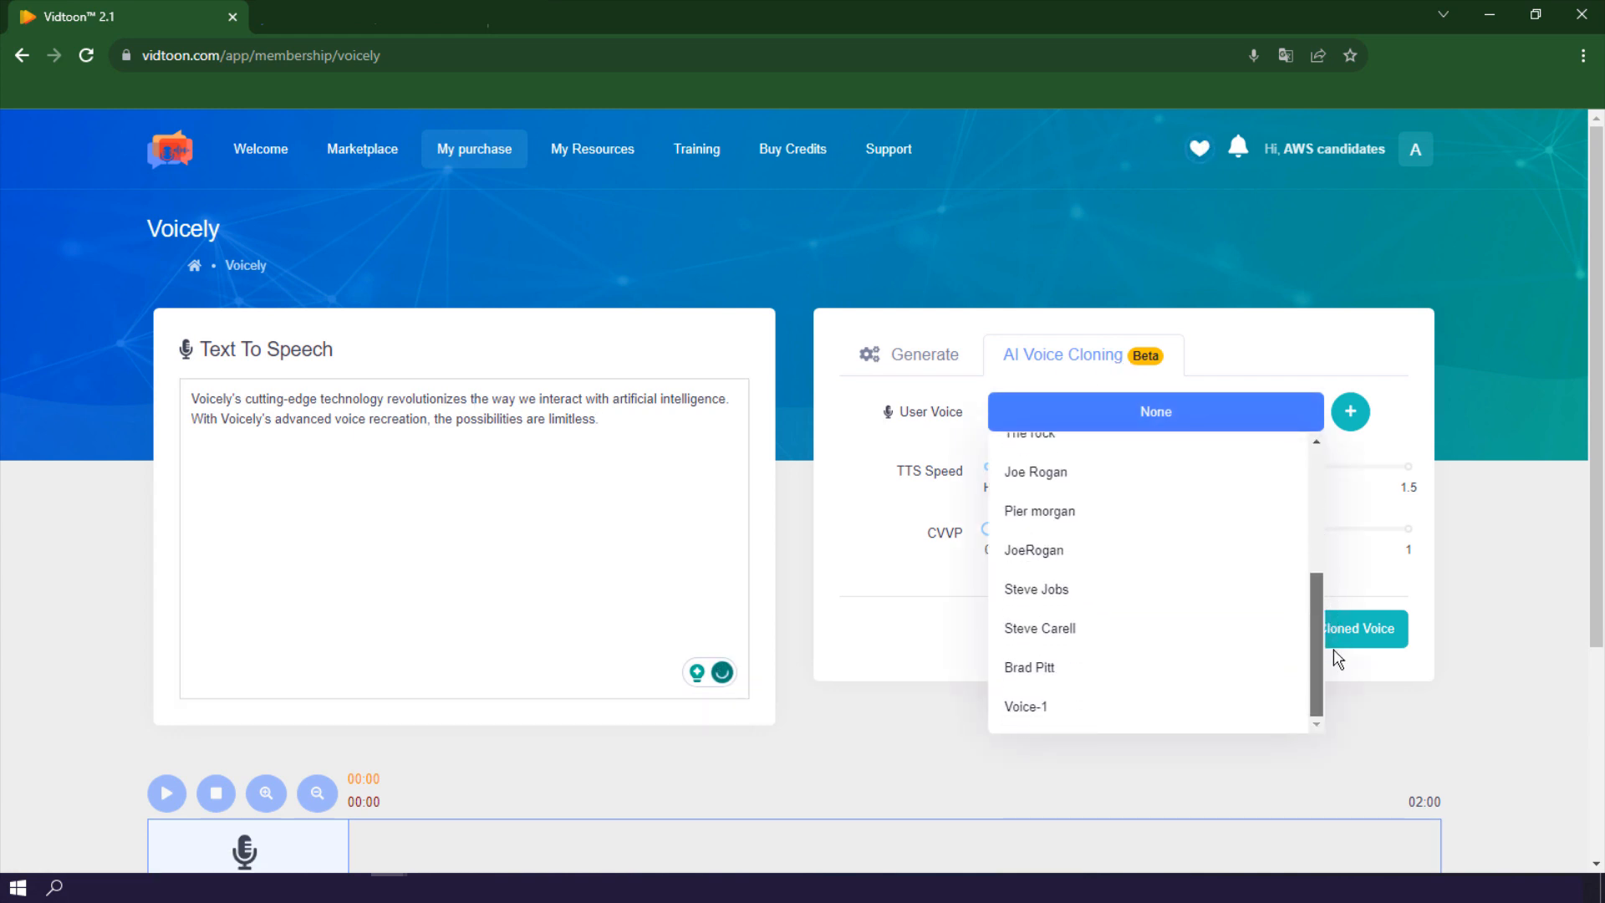
click(1026, 707)
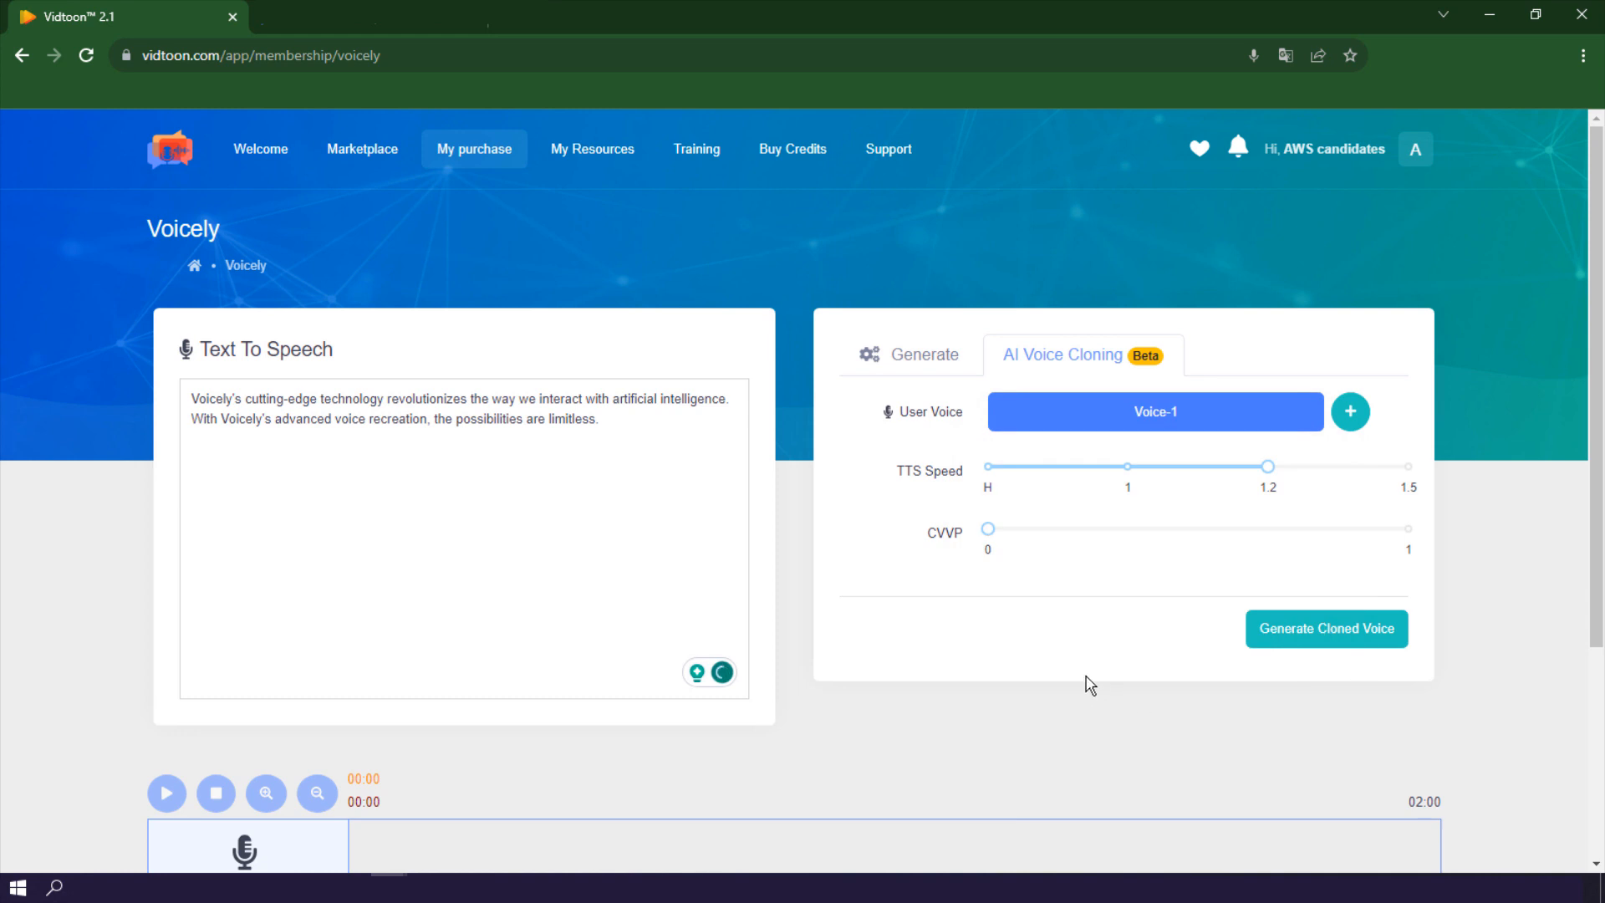
click(1324, 628)
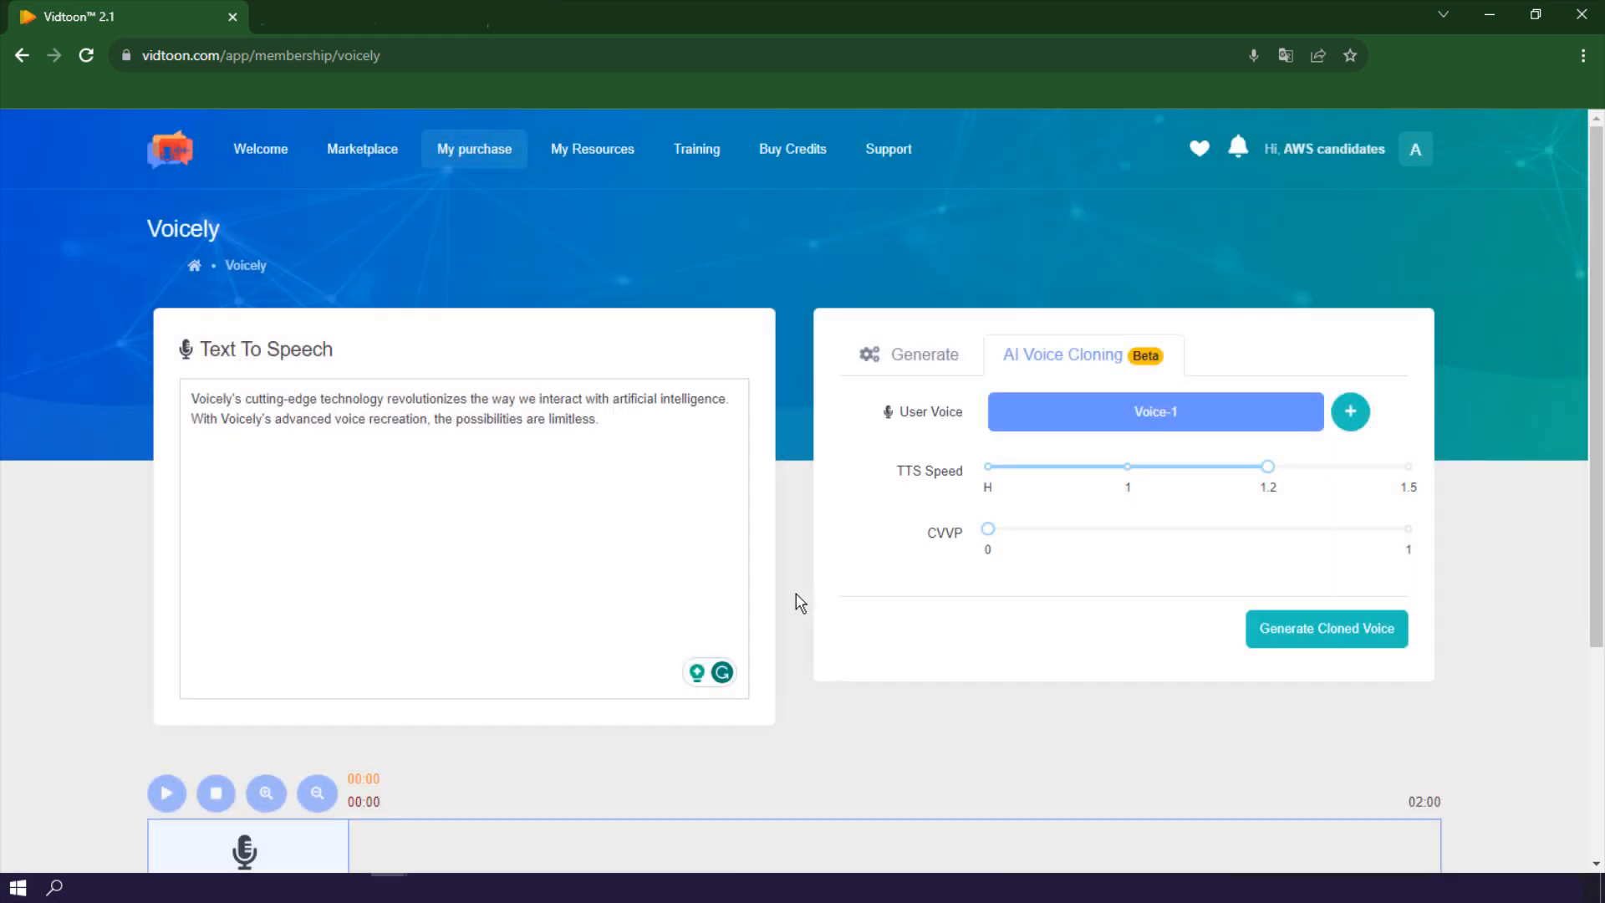
Go to My AI Voices under My Resources to list the saved voice files
click(592, 149)
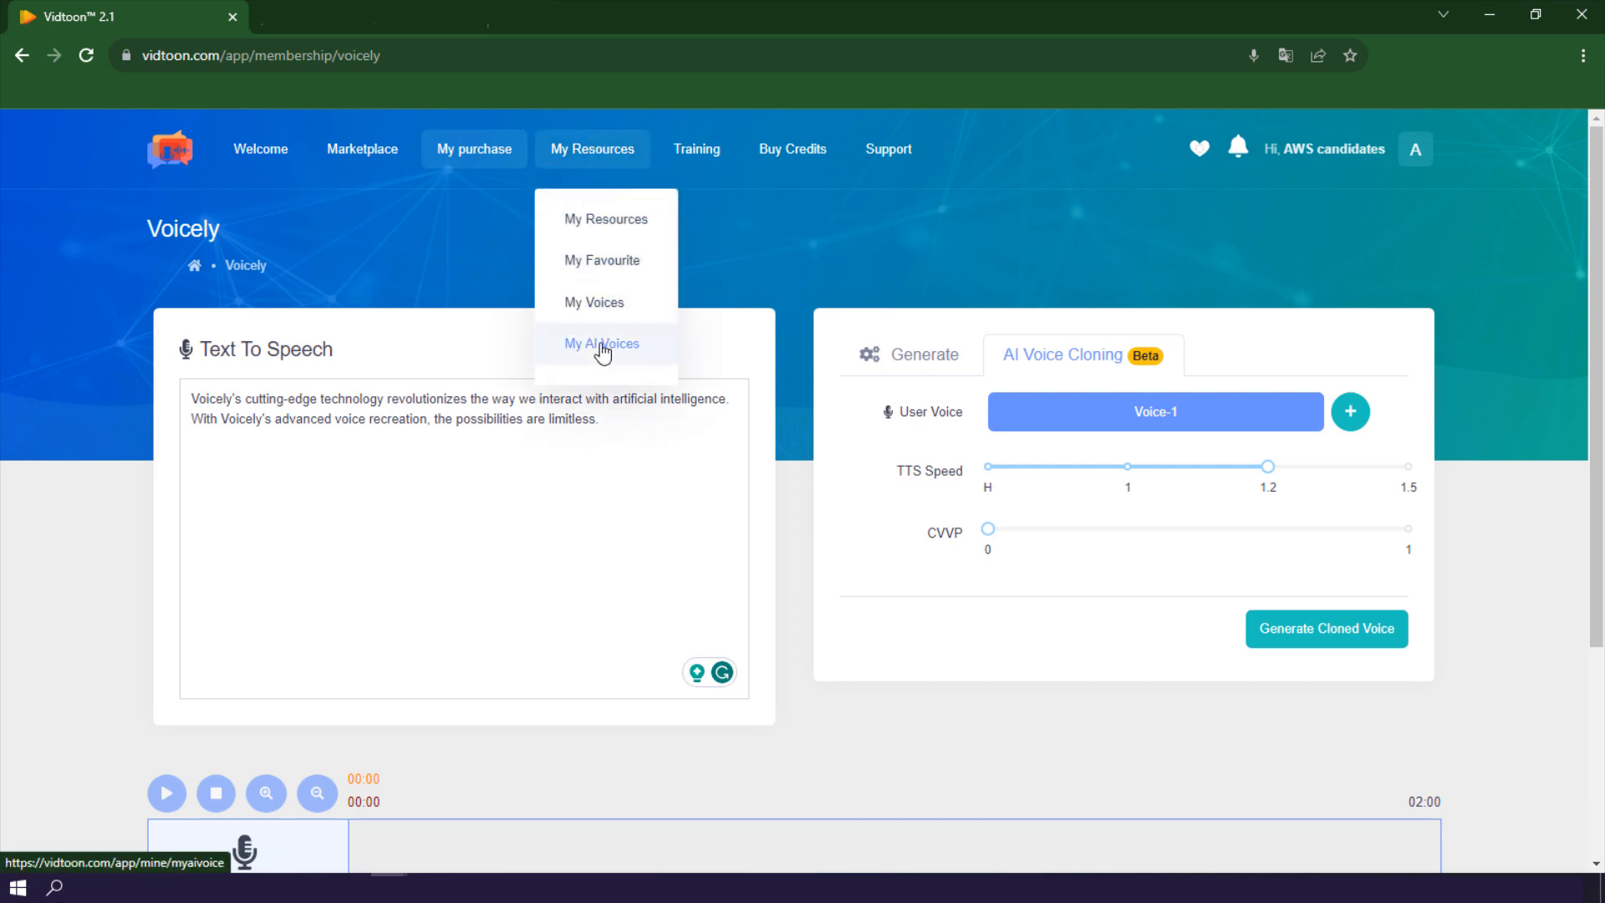
click(602, 343)
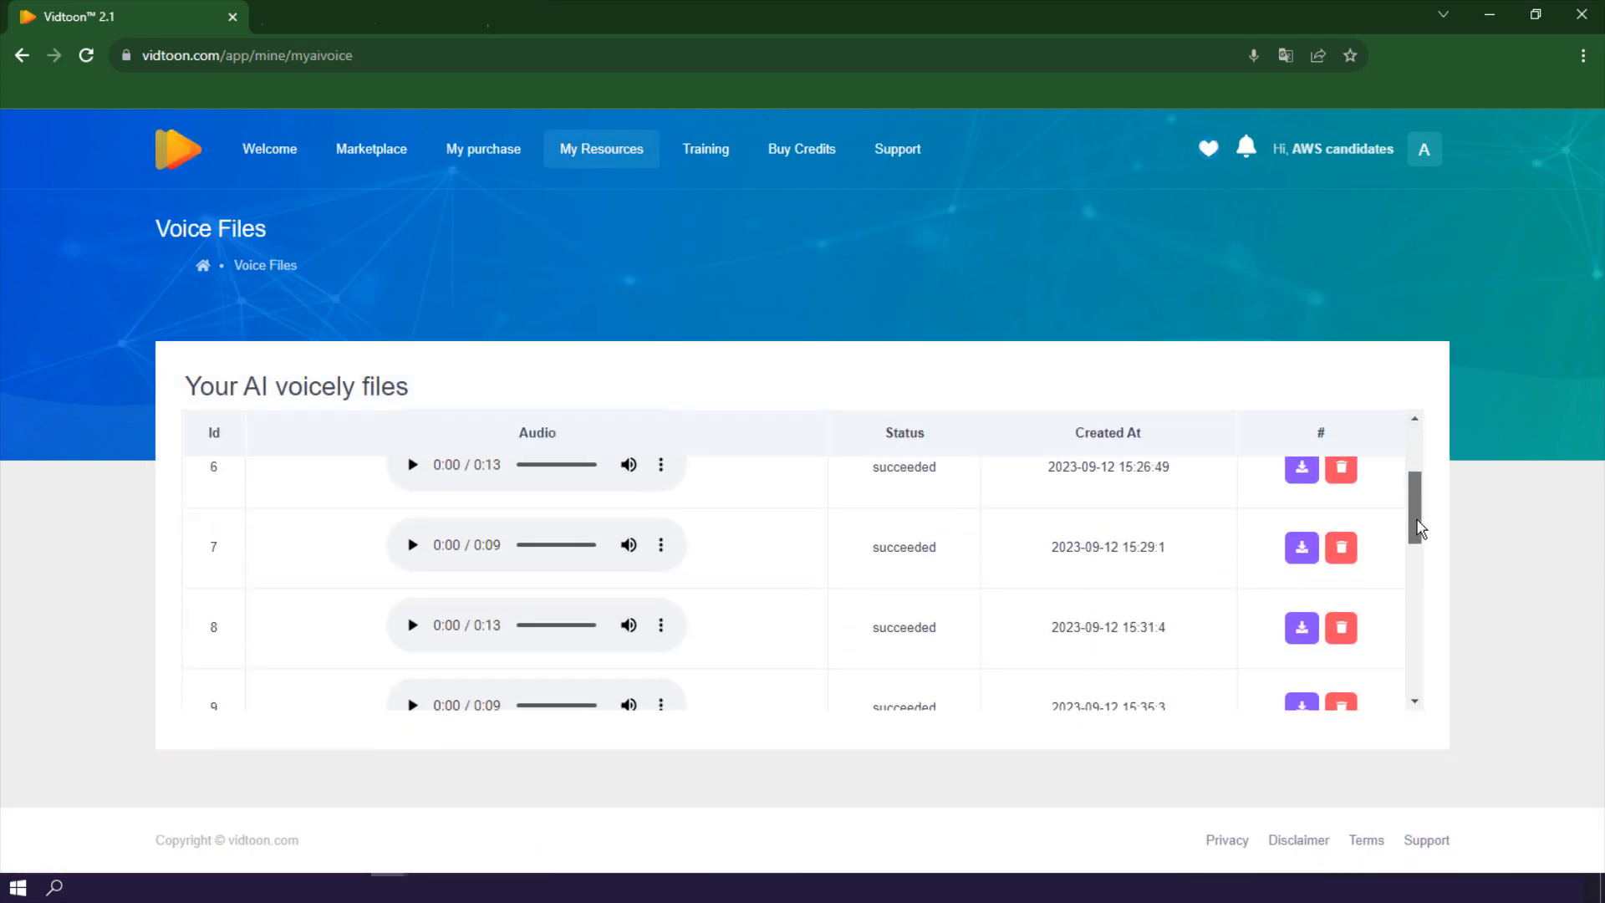
scroll(down, 3)
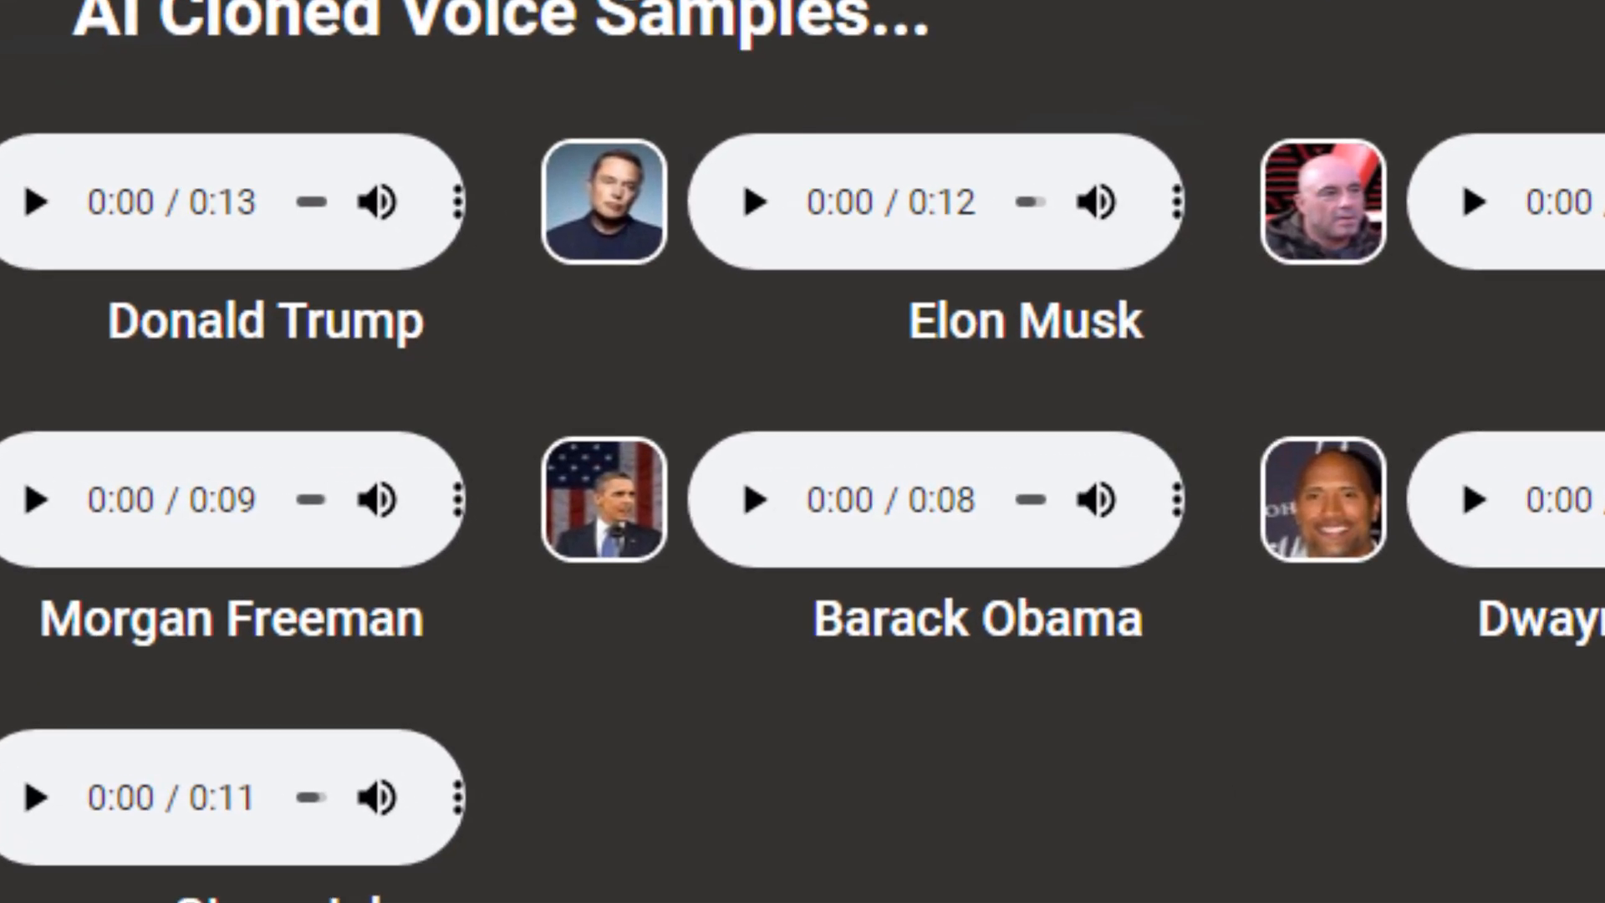
Play the Barack Obama cloned voice sample from the gallery
click(752, 500)
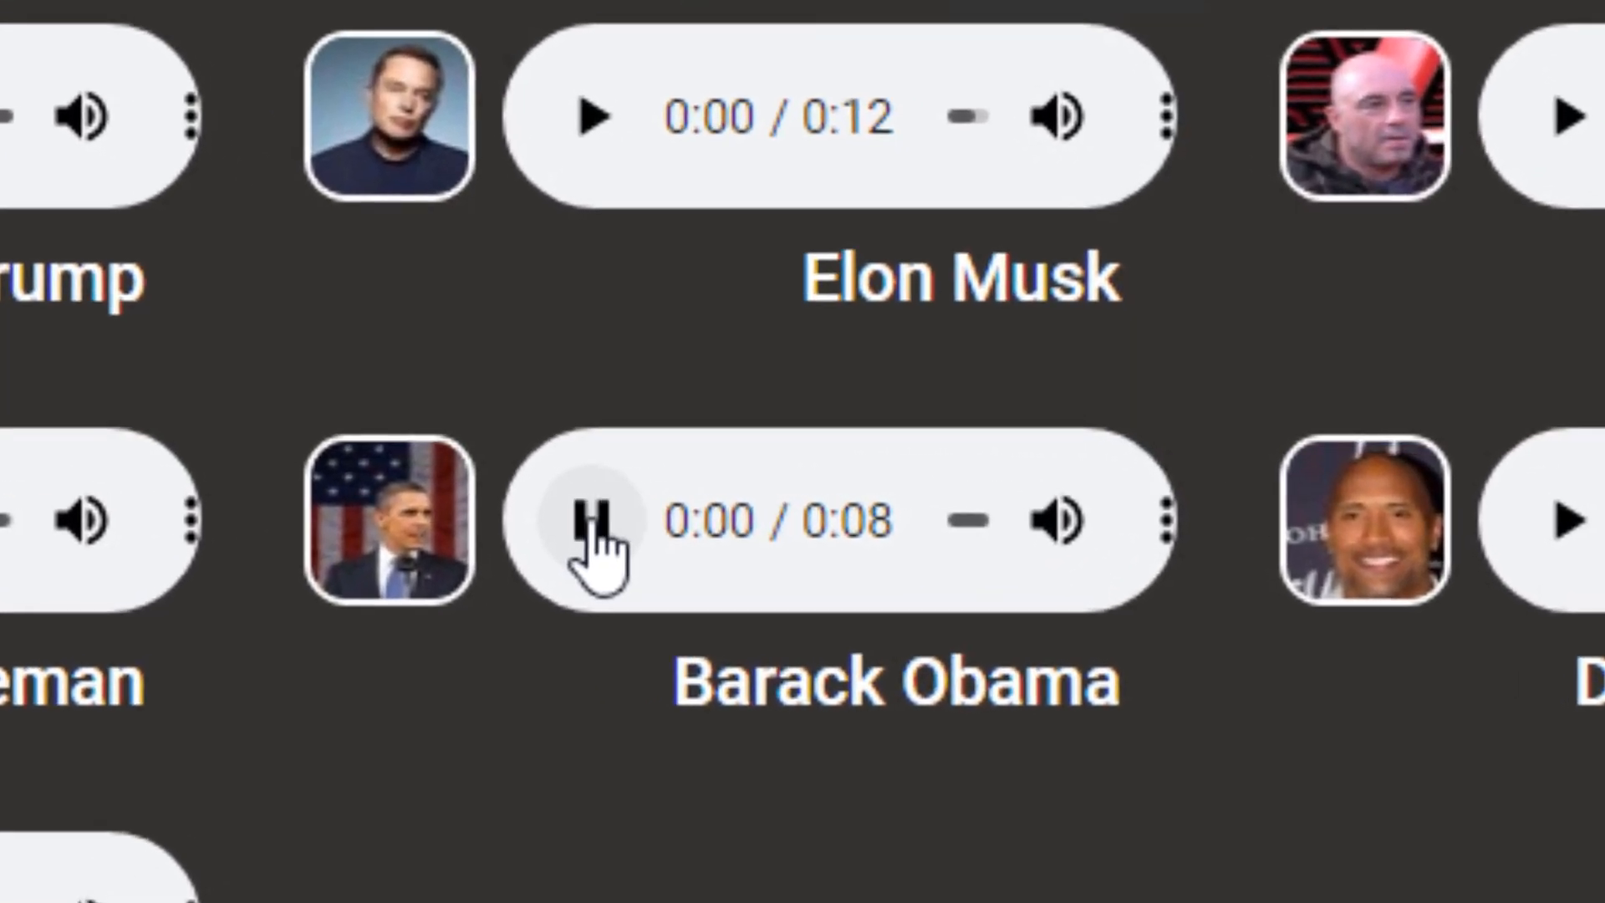